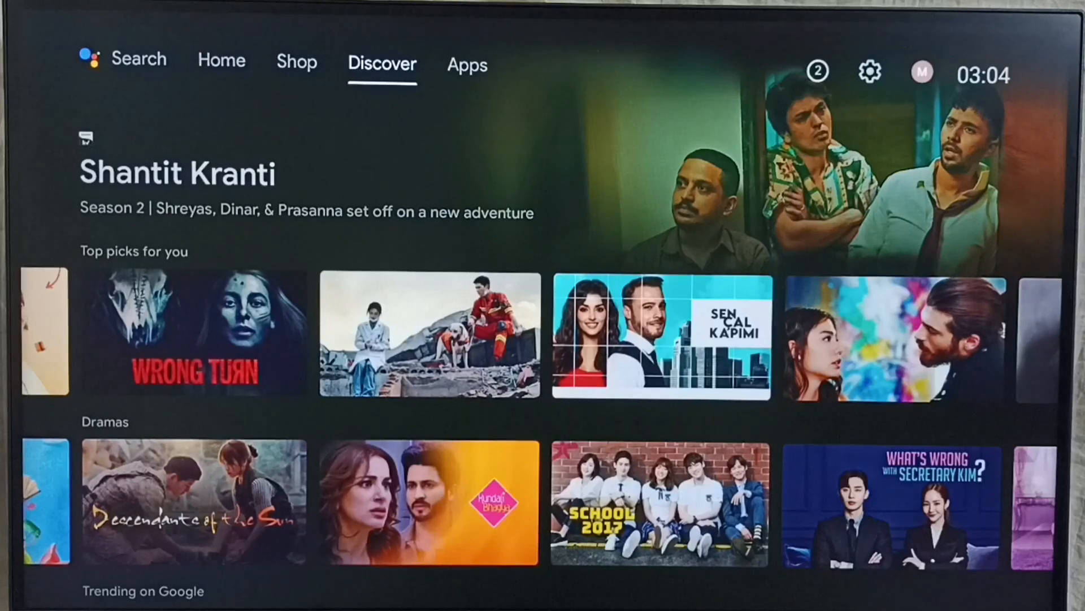
# Step: Move along the home top bar from Discover to the Apps tab listing installed apps
pyautogui.click(467, 64)
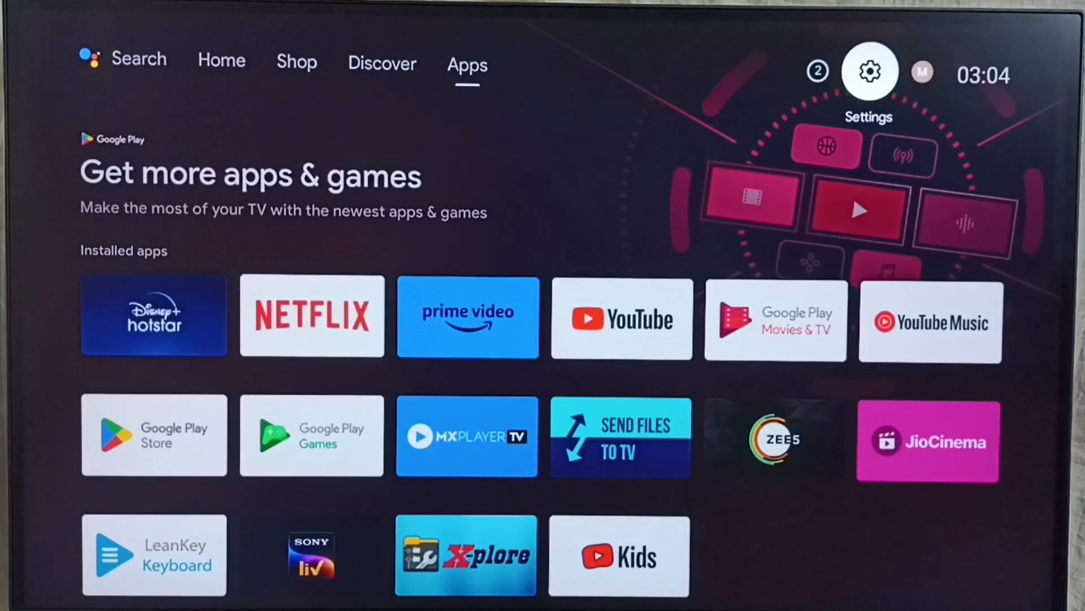
# Step: Go into Settings and then Device Preferences to reach the About device information
pyautogui.click(868, 70)
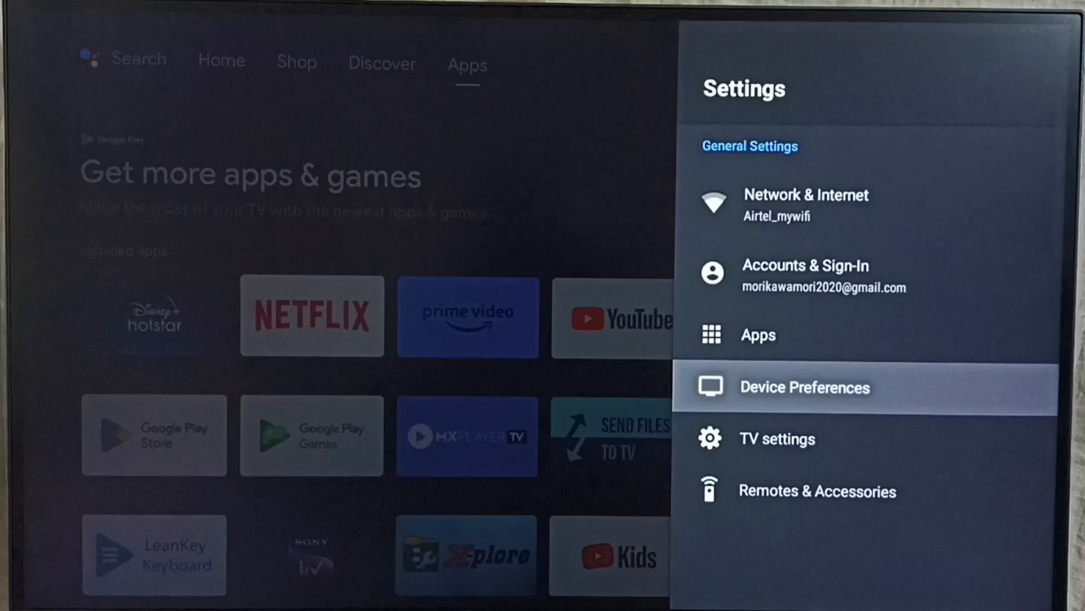
pyautogui.click(804, 387)
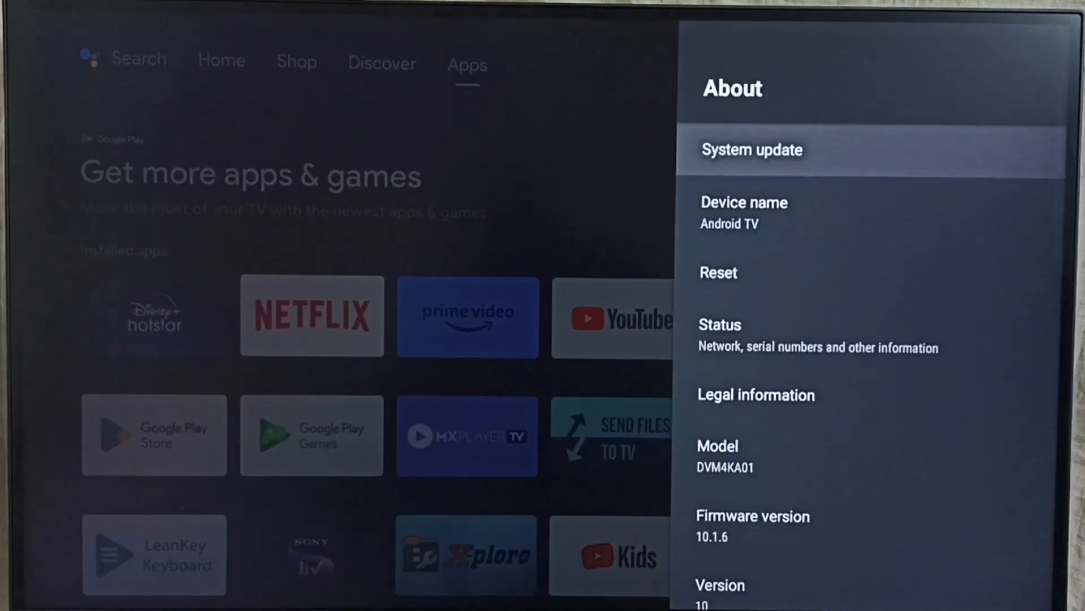
# Step: Run a system update check from About, finding version V12.1.1 ready to download
pyautogui.scroll(-3)
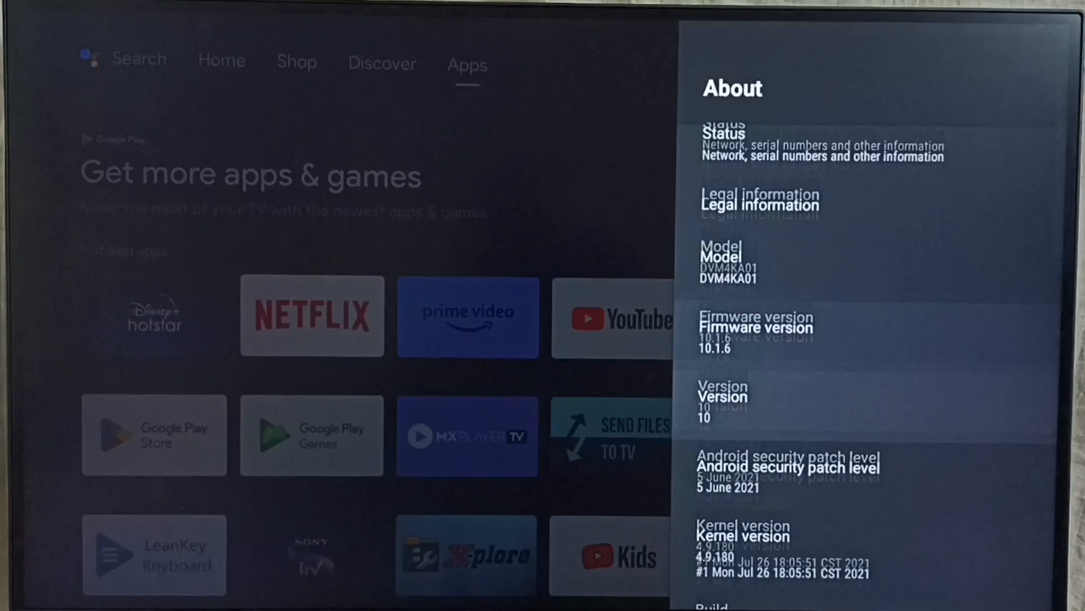
pyautogui.scroll(3)
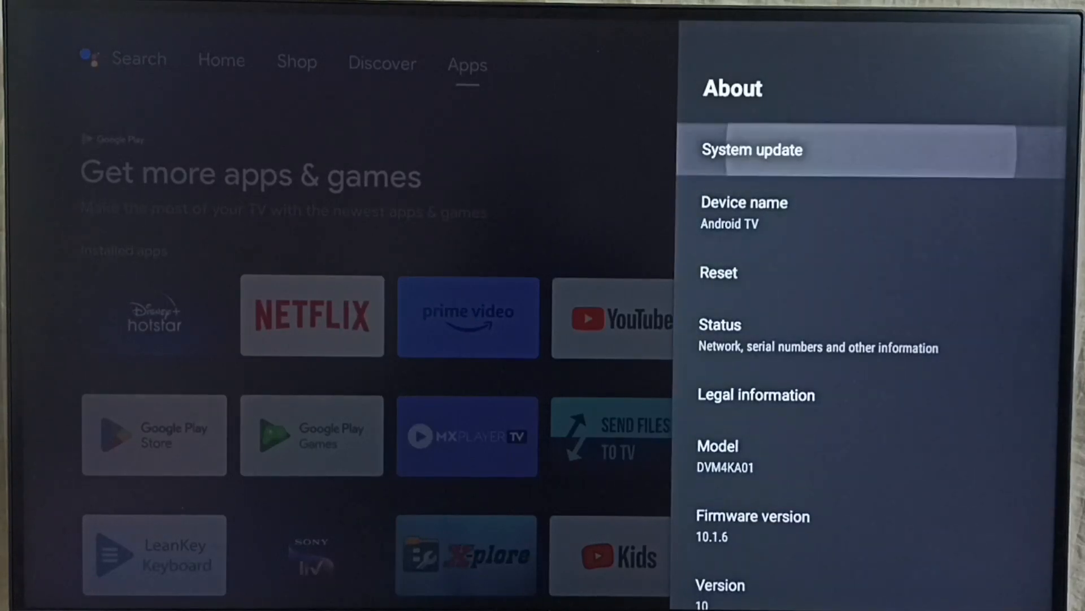
pyautogui.click(752, 149)
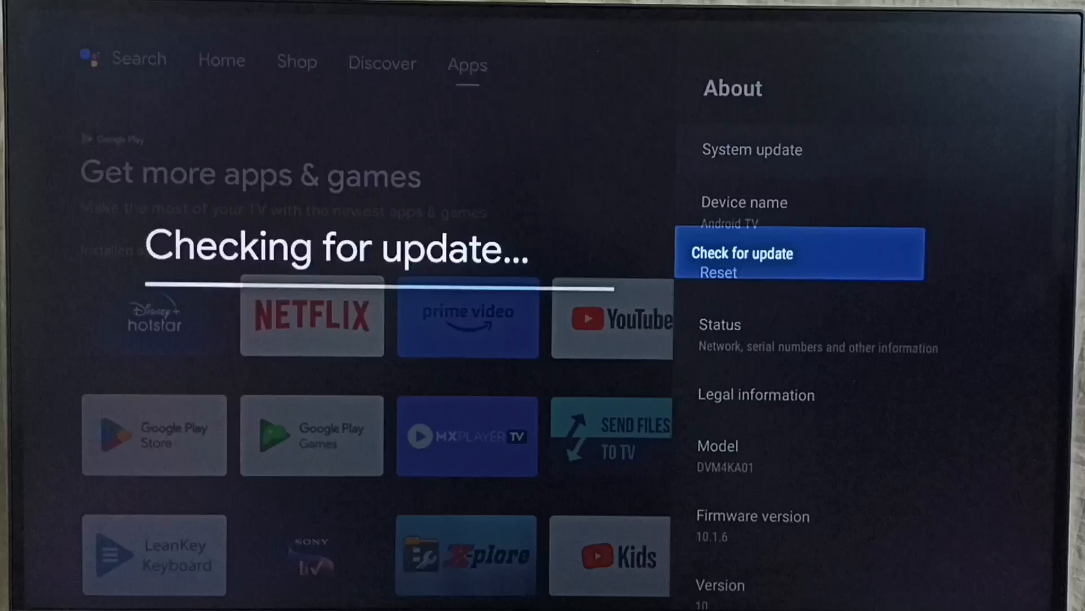
pyautogui.click(799, 253)
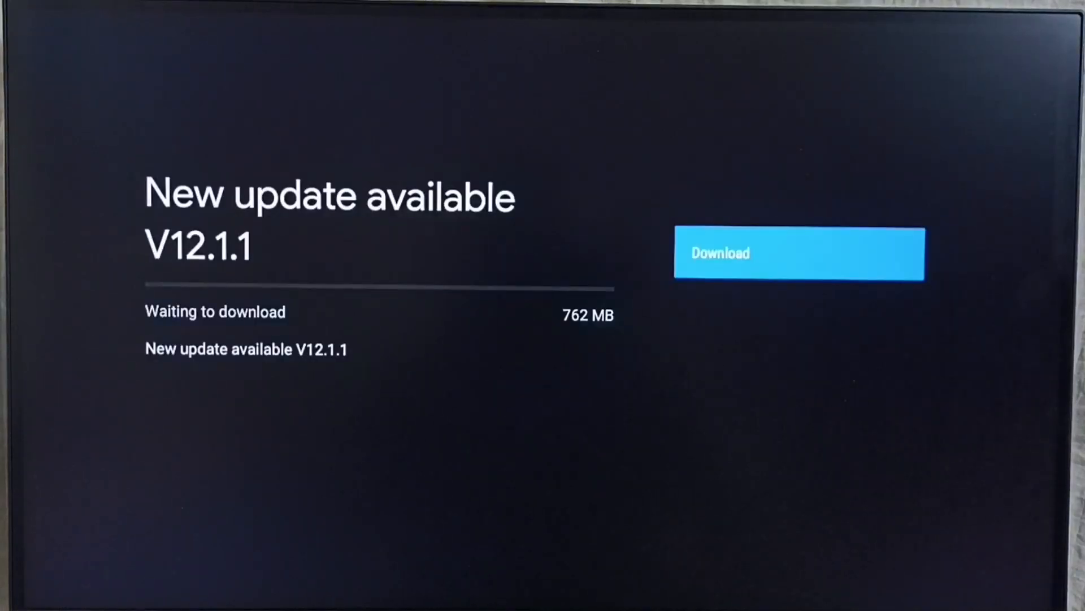